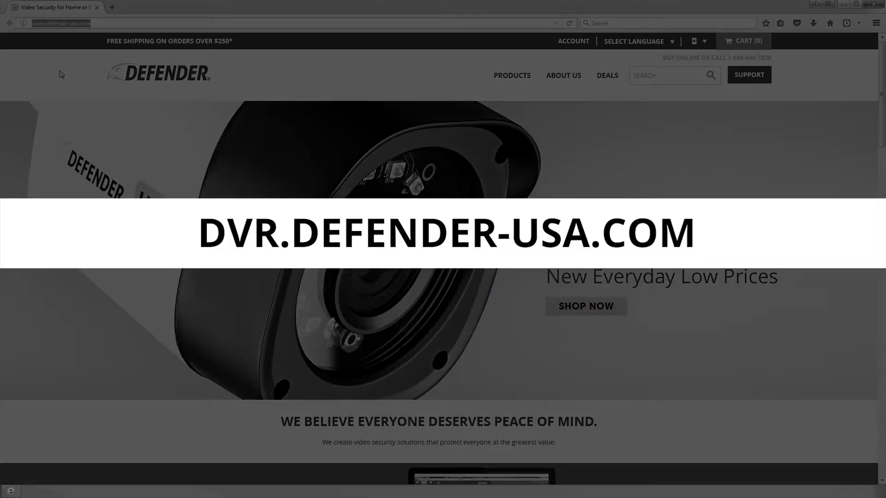
Go to the Defender DVR portal address in Firefox to reach its login page
type("dvr")
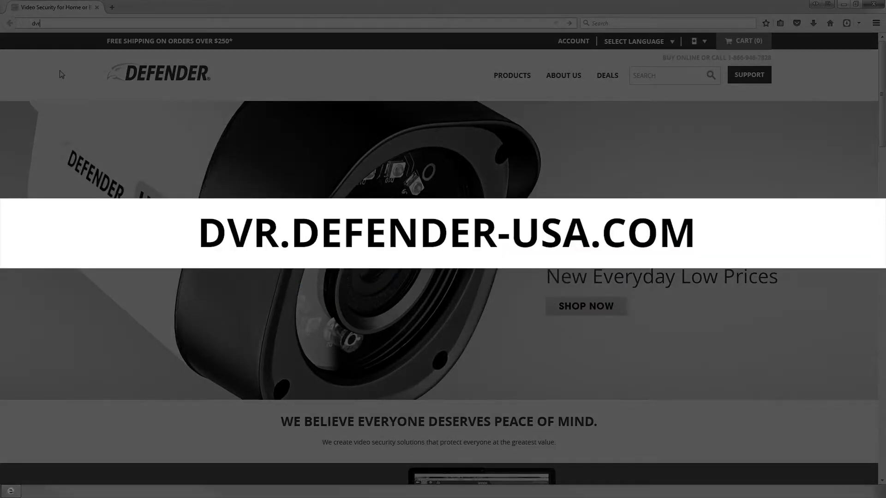
type(".def")
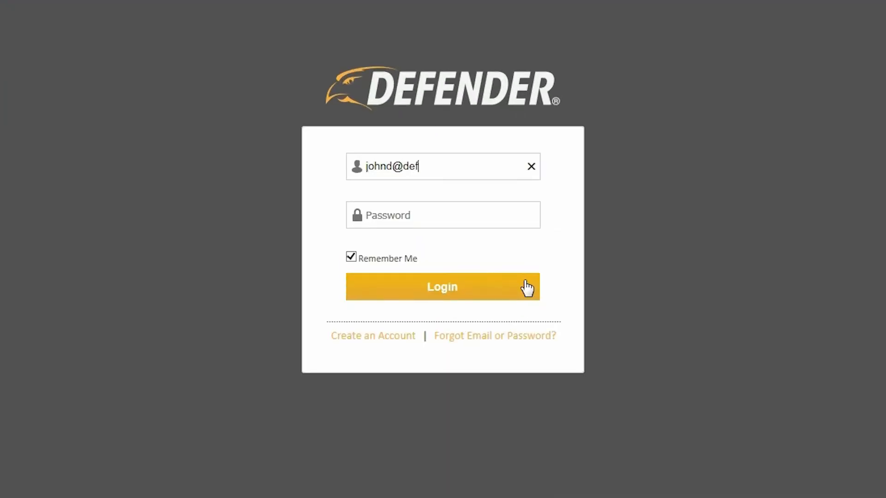
type("enderusa.com")
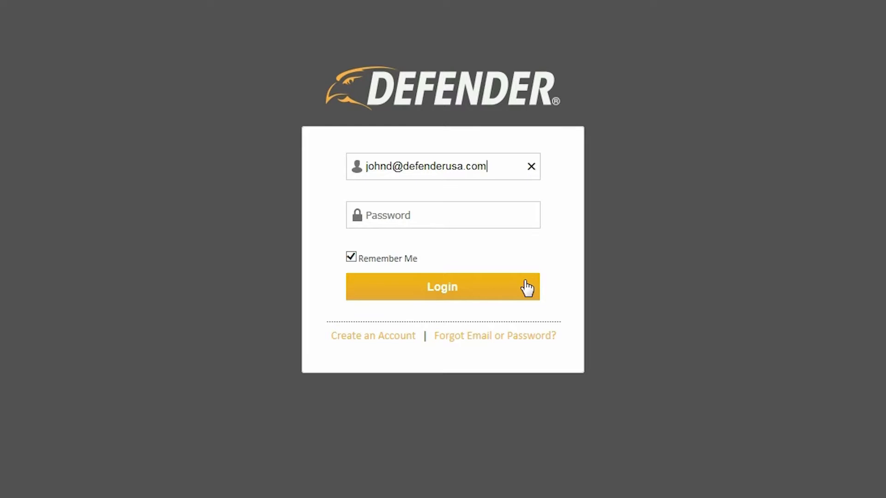
Log in, then download, save and install the latest Defender web plugin
left_click(443, 287)
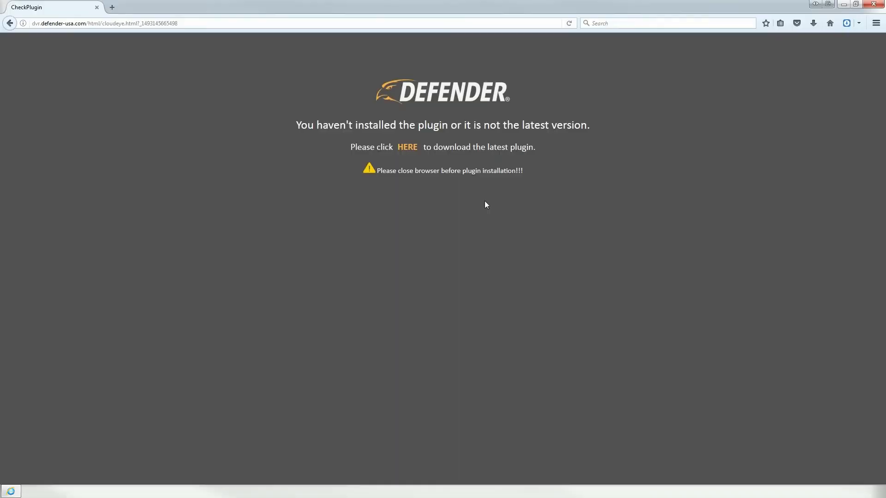
key("F11")
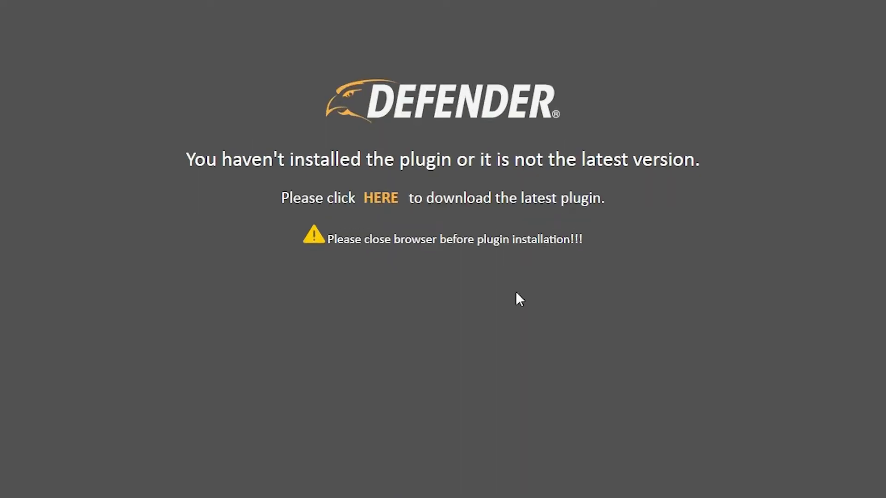
left_click(381, 198)
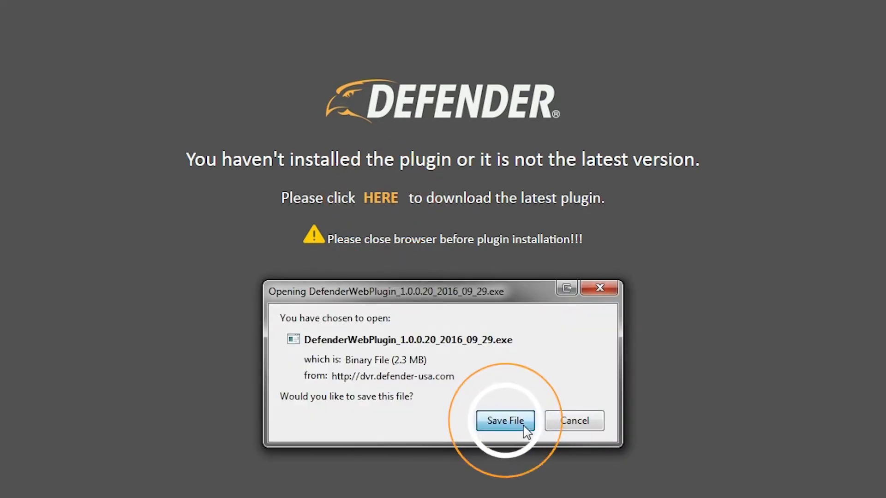
left_click(503, 421)
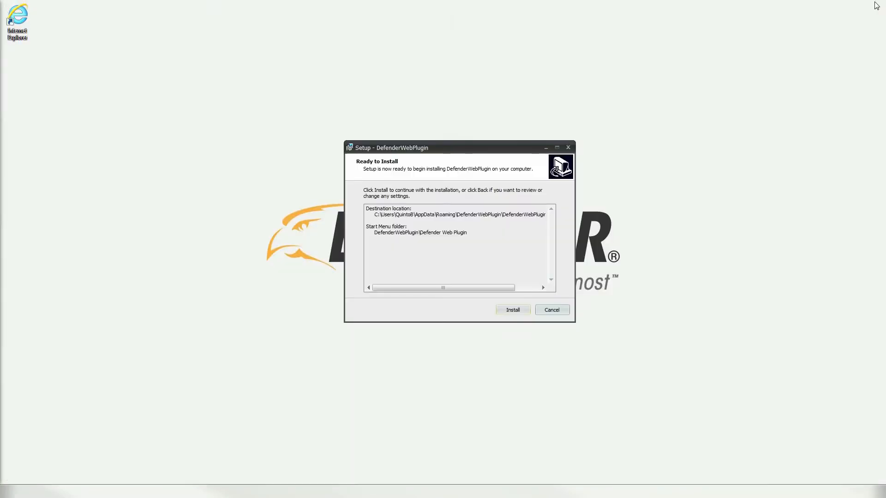
left_click(512, 310)
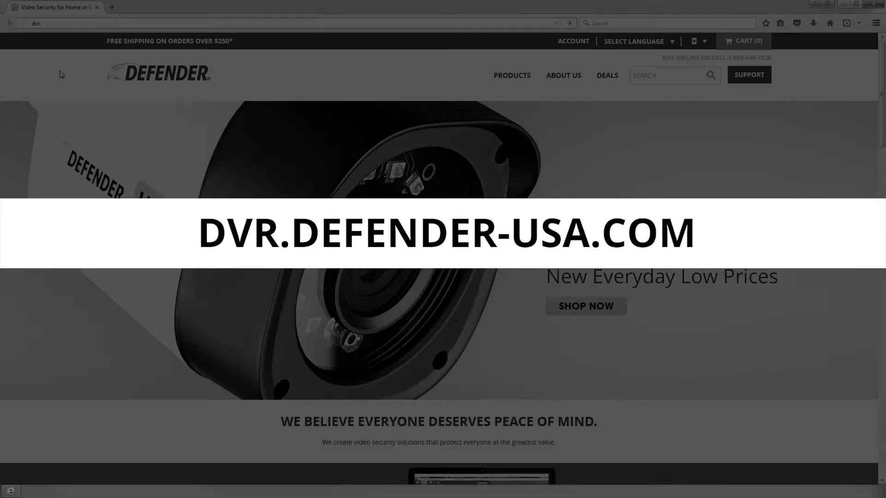
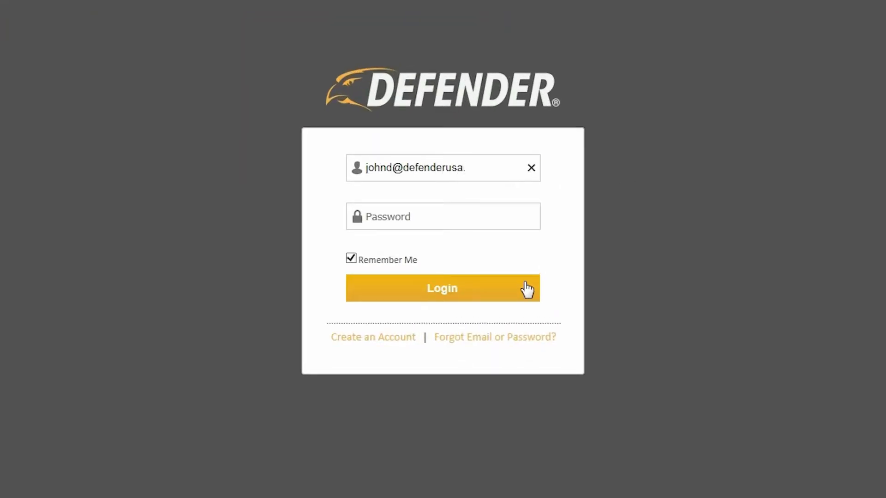
Sign in with the account email and password, then go to Device Management
left_click(442, 288)
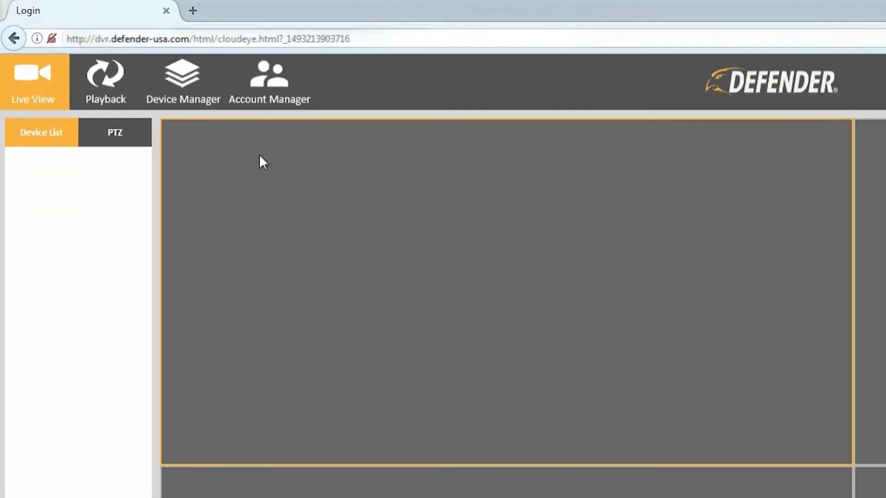
left_click(183, 79)
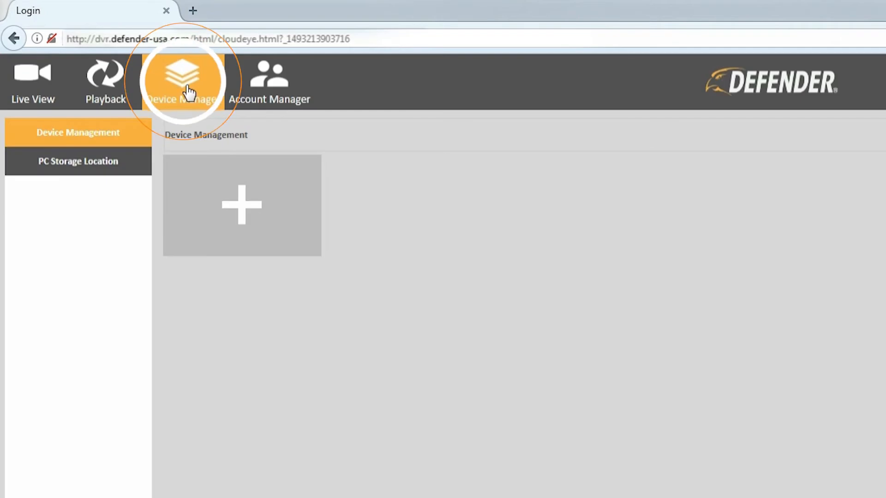
mouse_move(281, 232)
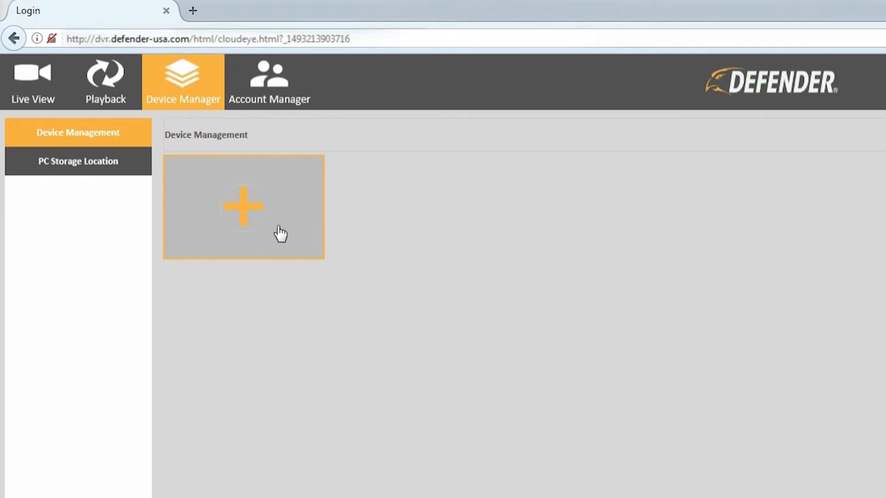
Start a new device with P2P ID RSV1612 and media port 9000
left_click(243, 207)
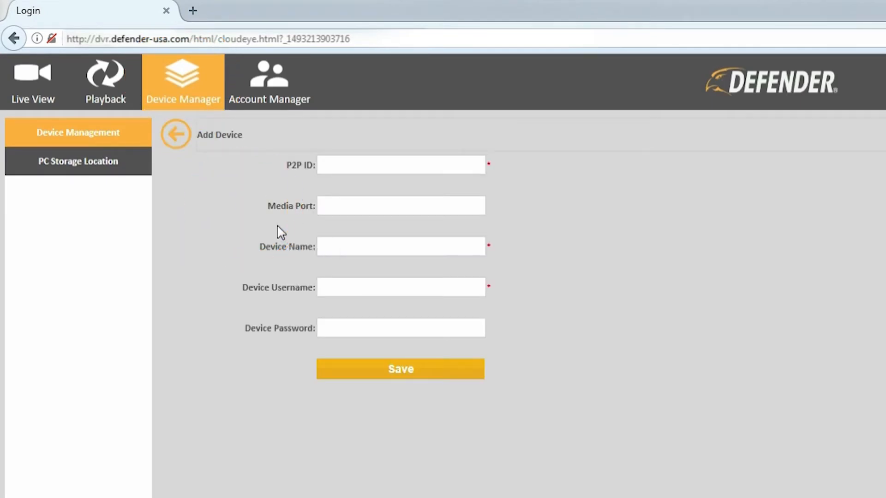
mouse_move(475, 367)
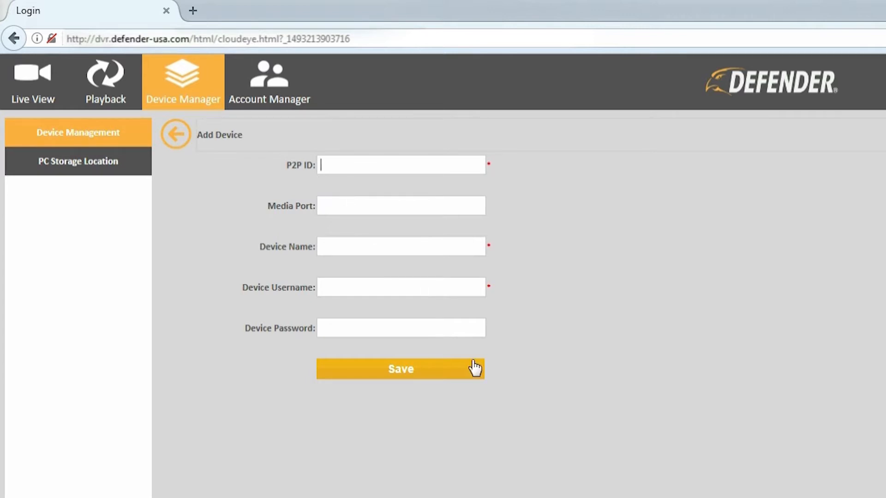
type("RSV")
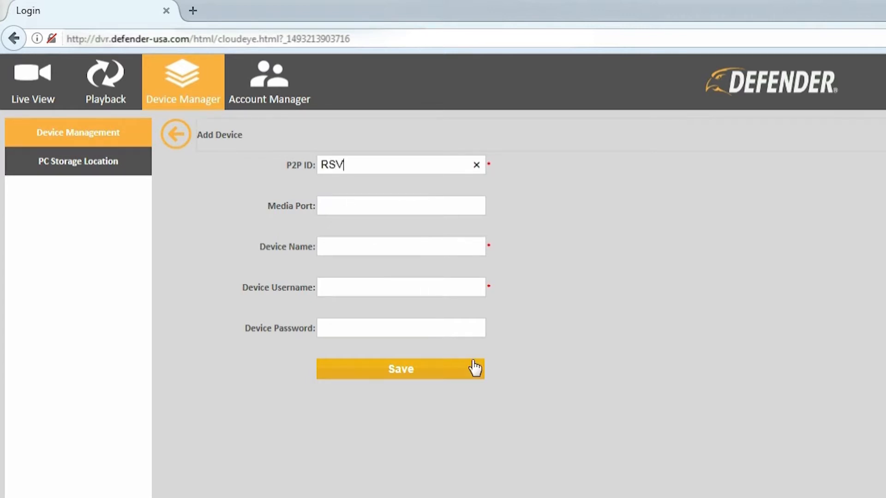
type("1612")
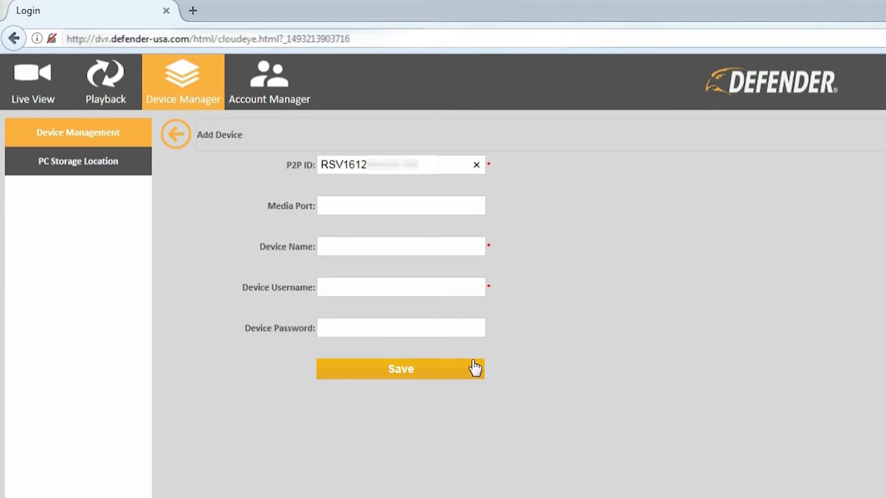
type("9")
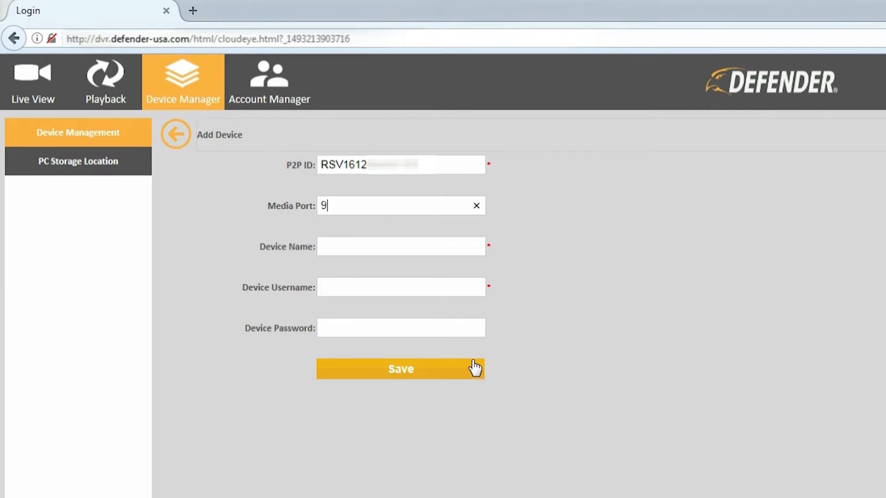
type("000")
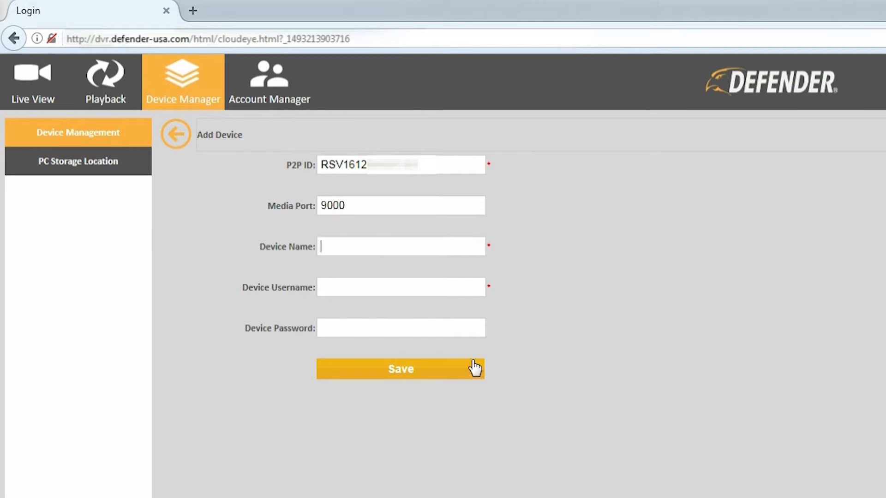
Fill in device name Home DVR, username admin and the device password
type("Ho")
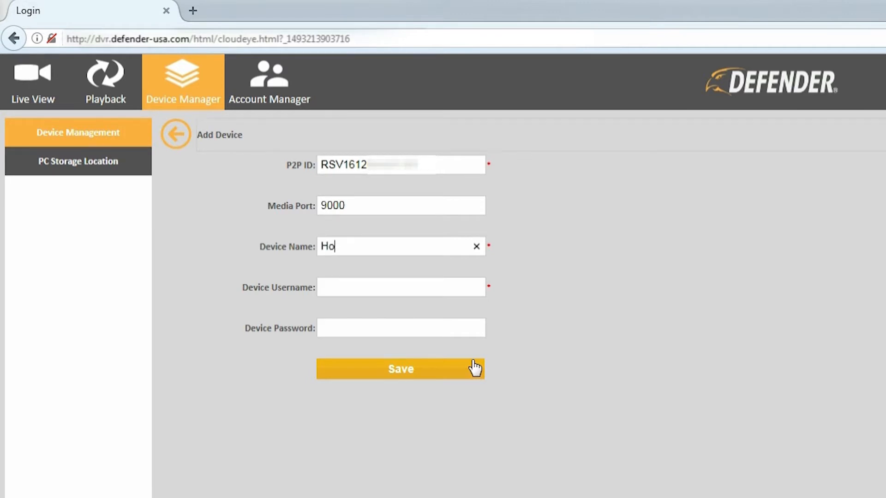
type("me D")
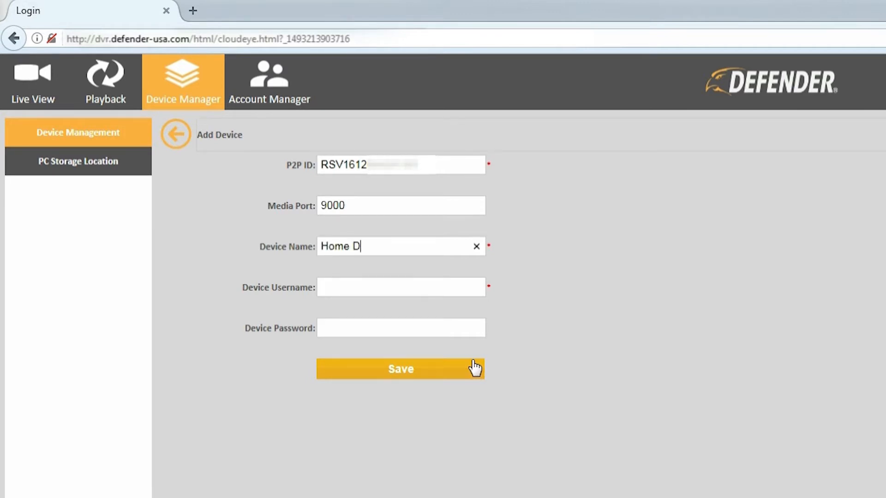
type("VR")
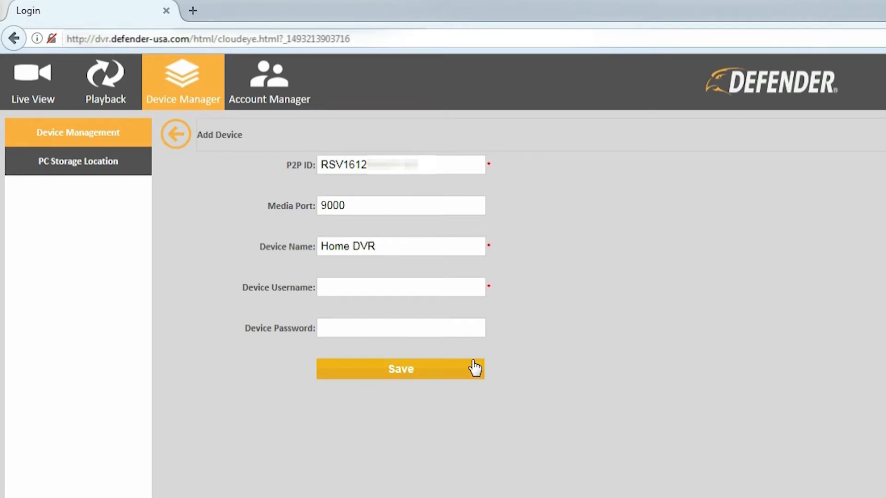
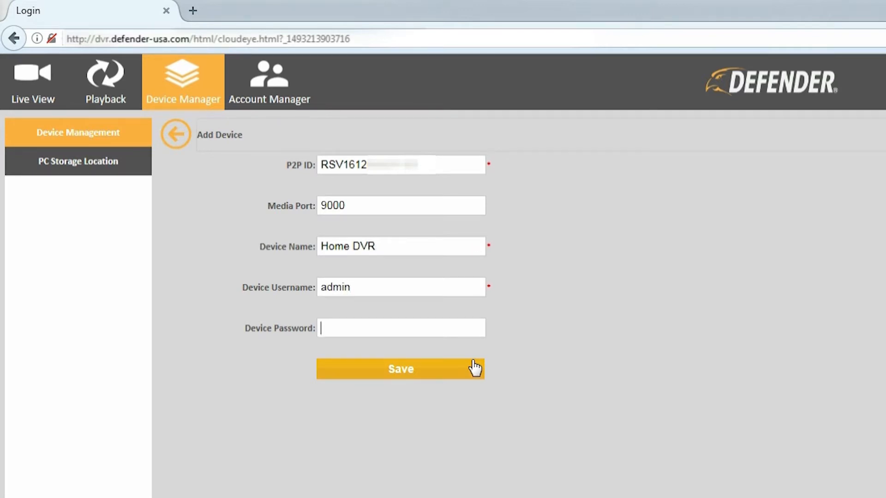
type("•")
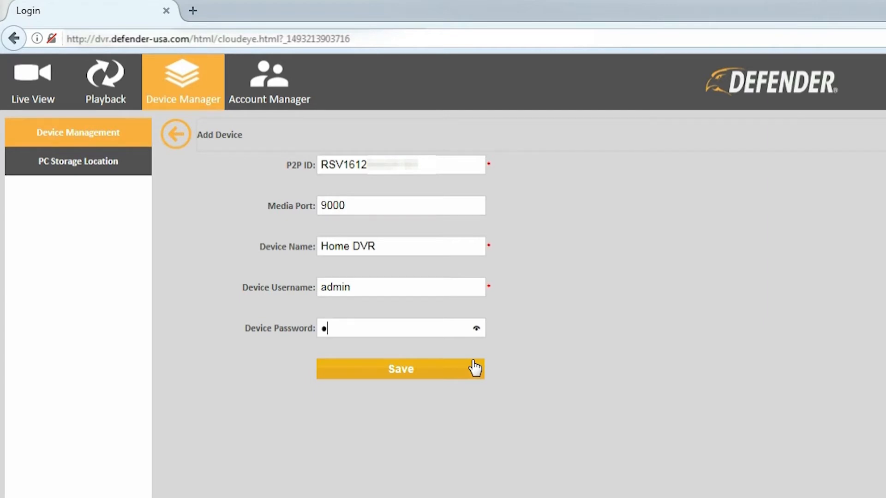
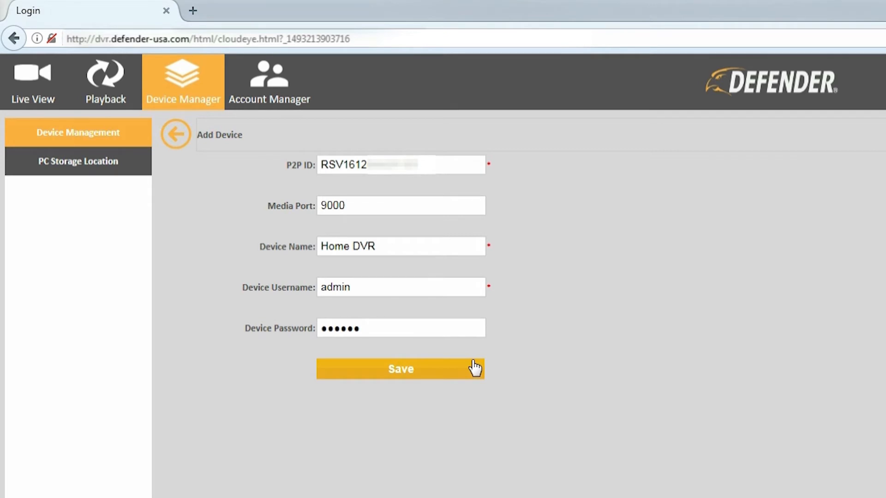
mouse_move(33, 73)
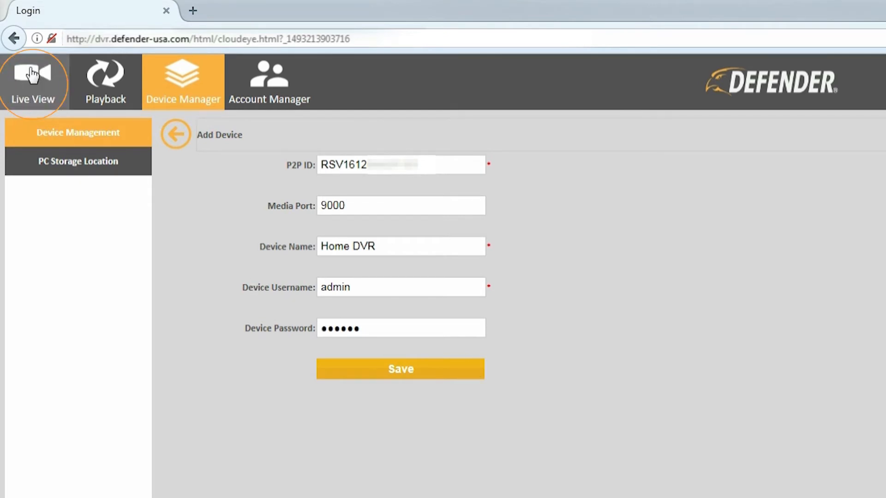
Start streaming Home DVR's camera channels in Live View
left_click(32, 82)
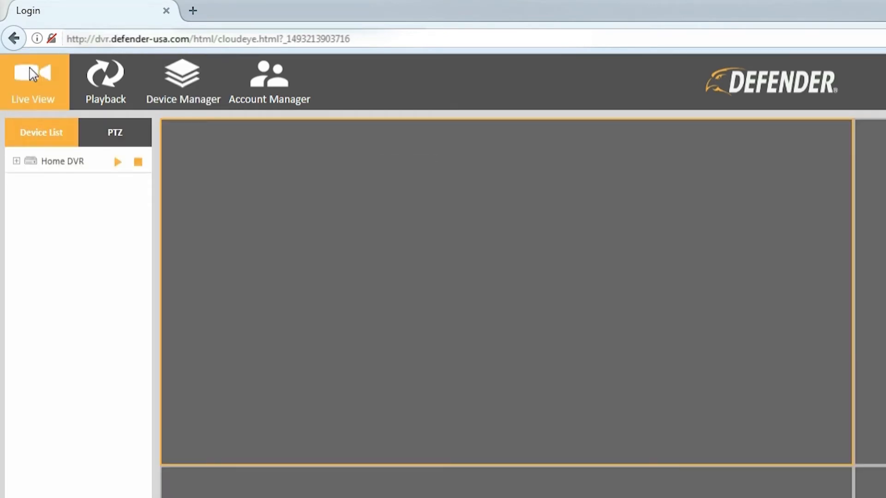
mouse_move(81, 149)
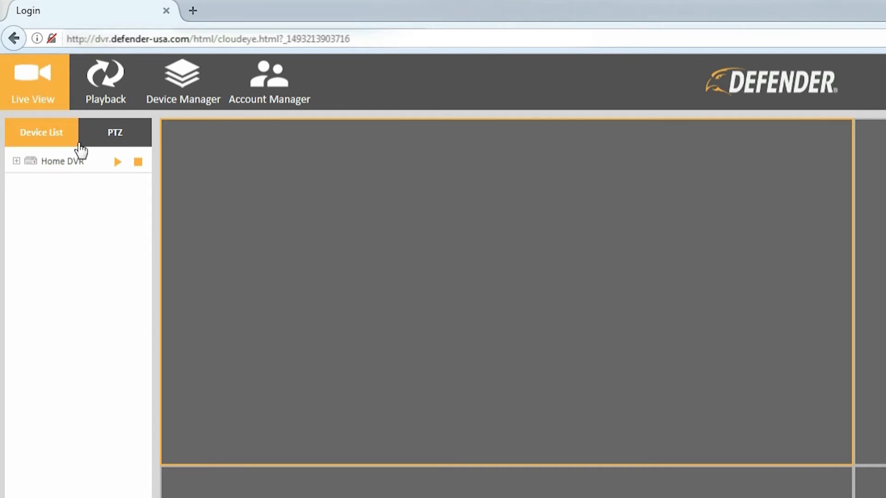
left_click(117, 161)
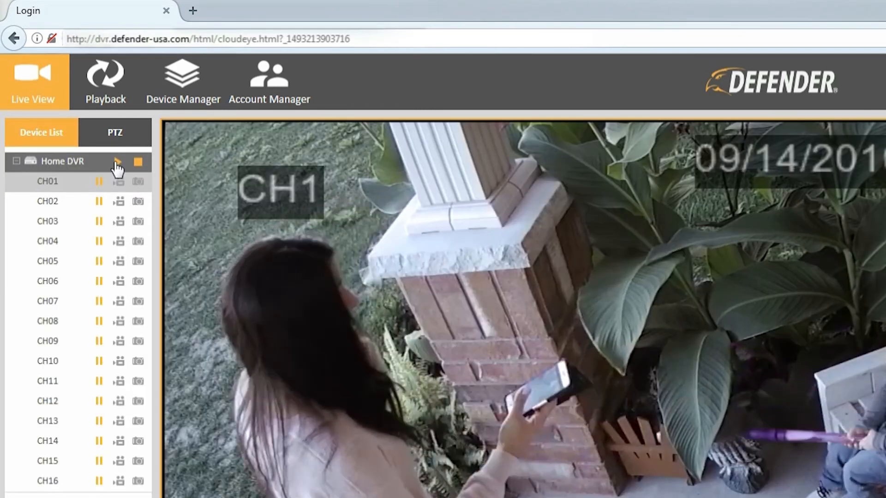